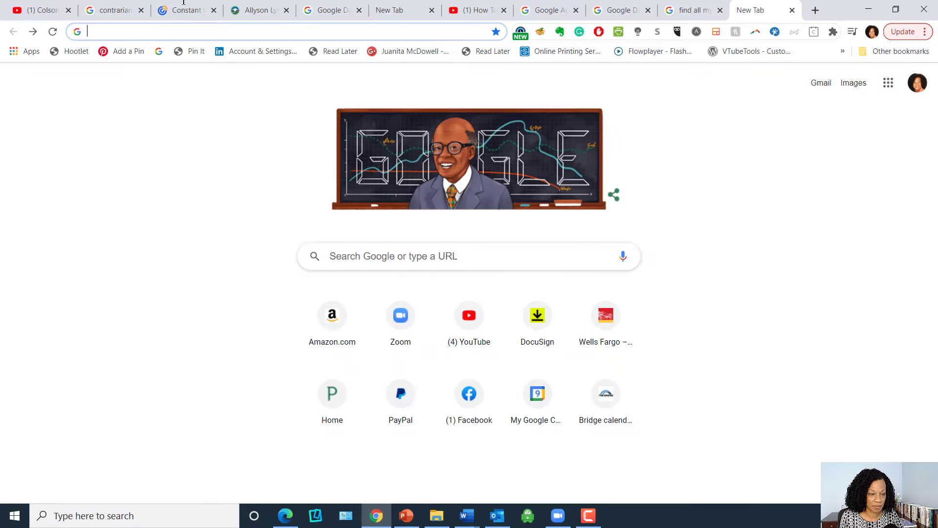
Navigate to accounts.google.com/signin/usernamerecovery to reach the Find your email page.
type("https://accounts.google.com/signin/usernamerecovery")
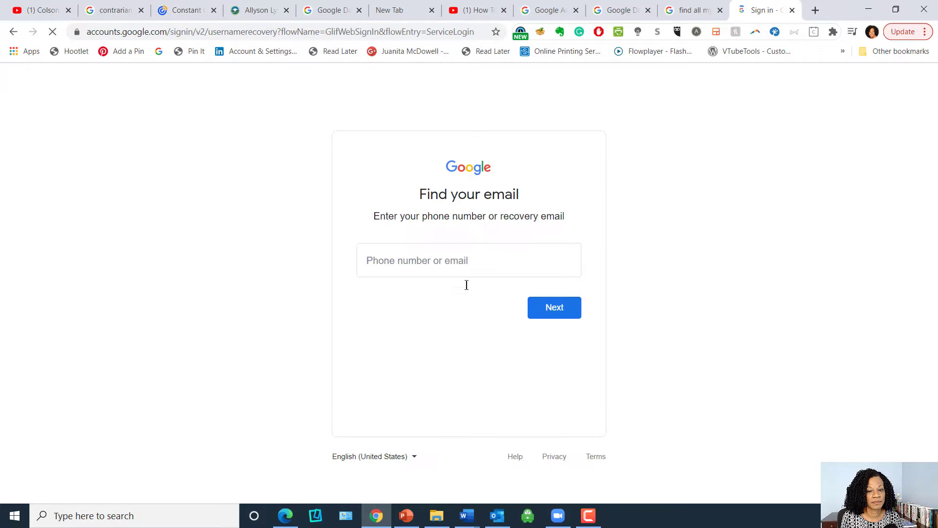
left_click(468, 260)
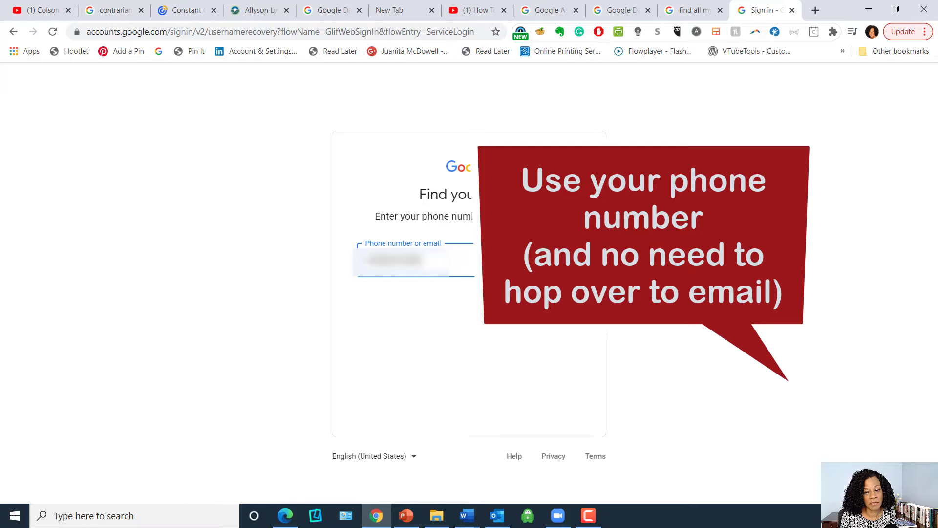
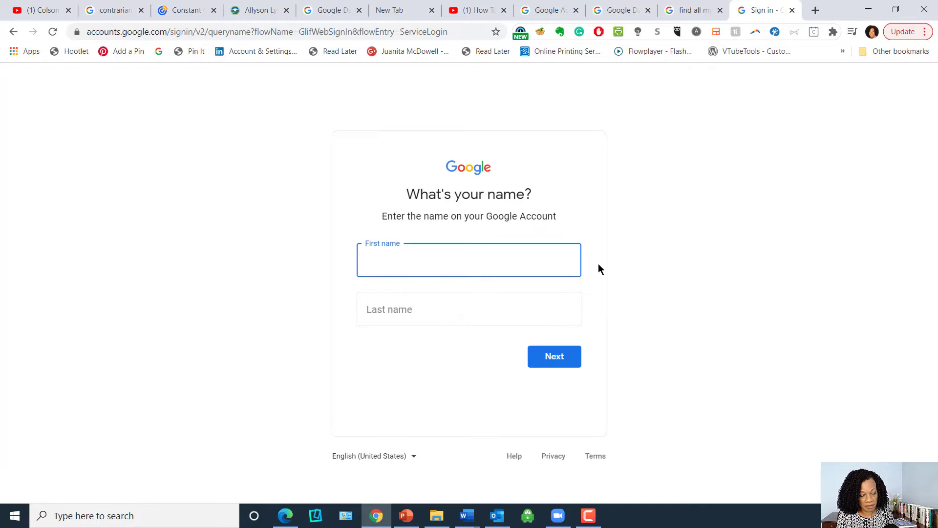
Submit the account name as first name 'juanita', last name 'md'.
type("juanita")
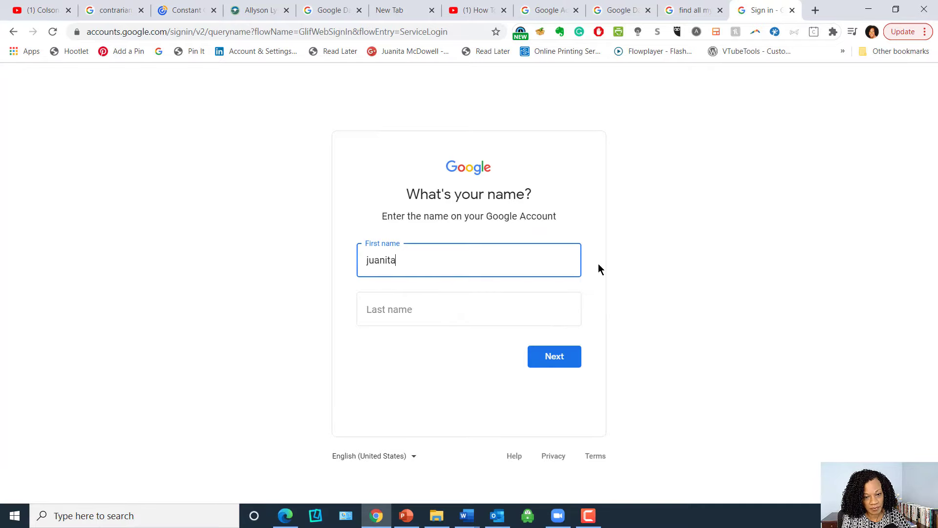
type("md")
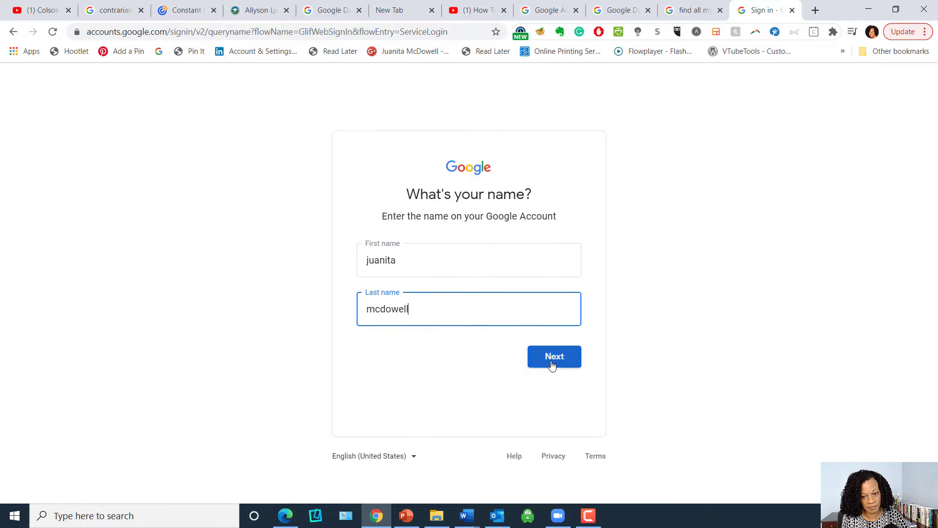
left_click(554, 355)
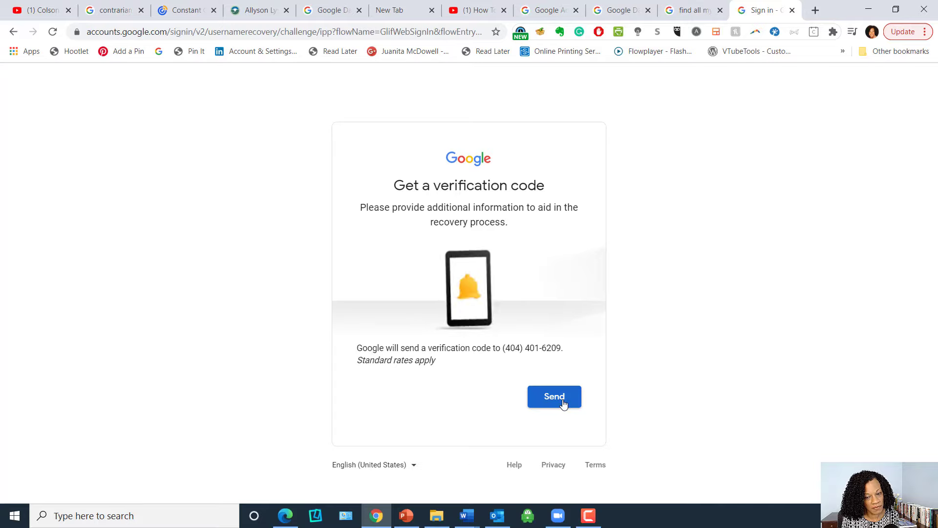
left_click(554, 396)
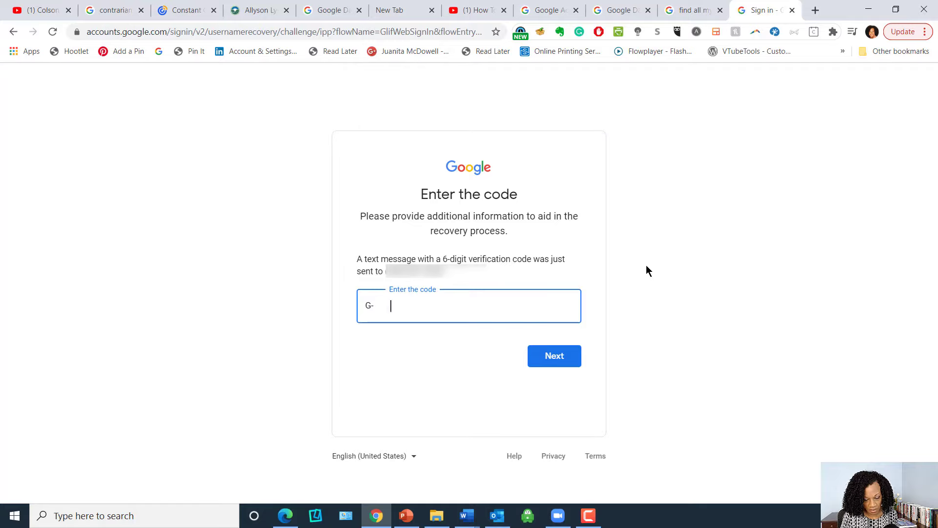
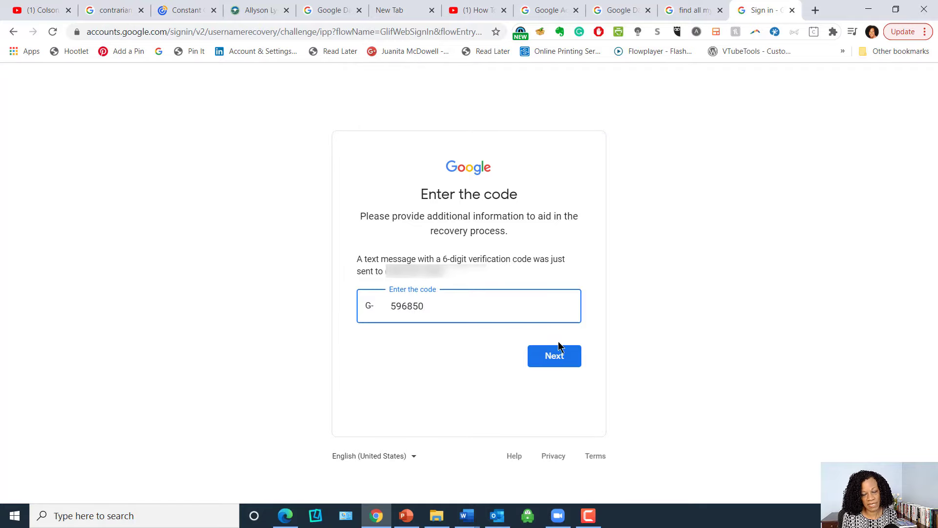
left_click(554, 355)
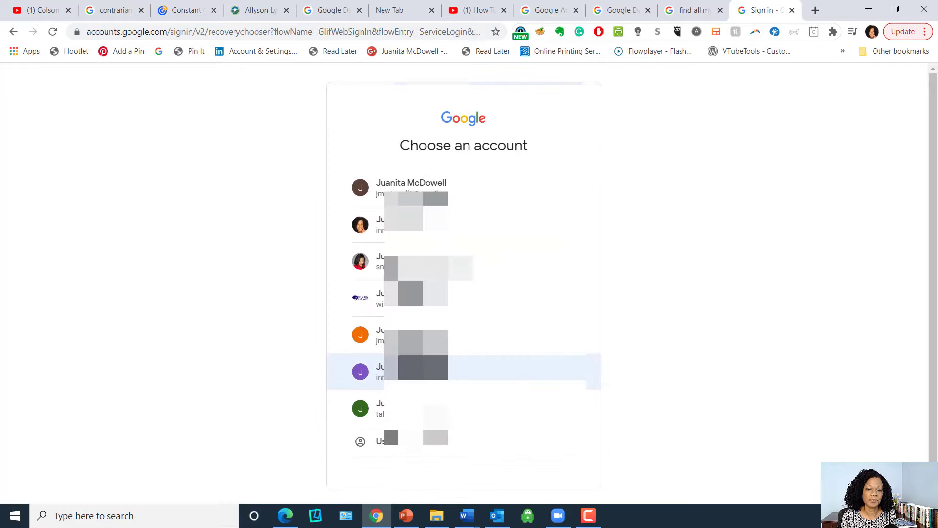
mouse_move(723, 224)
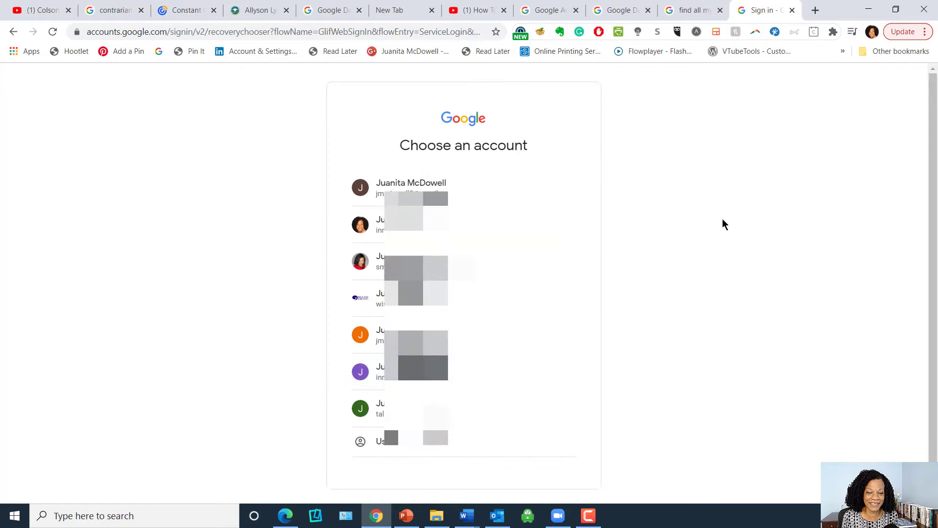